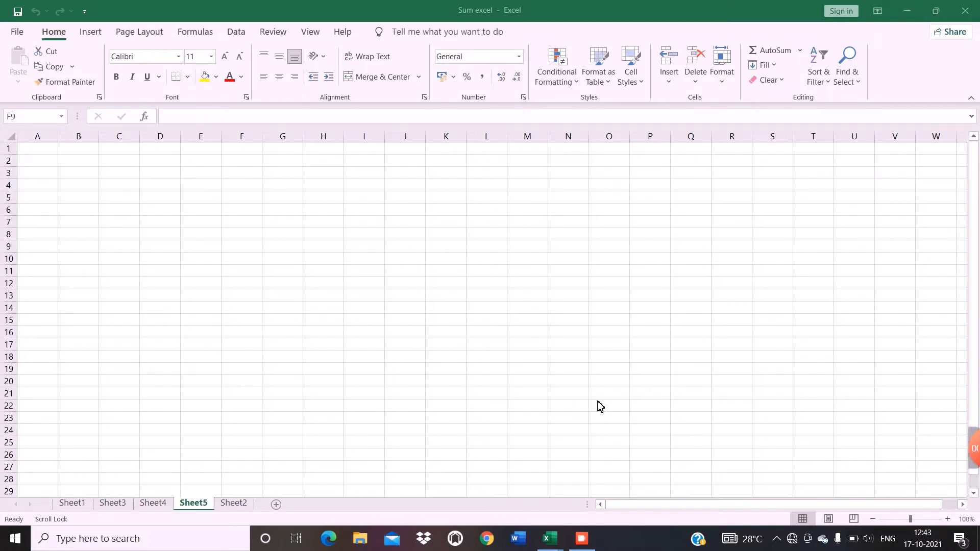
Select a few cells (F9, G10, I8) on the blank sheet while Scroll Lock is on.
click(241, 246)
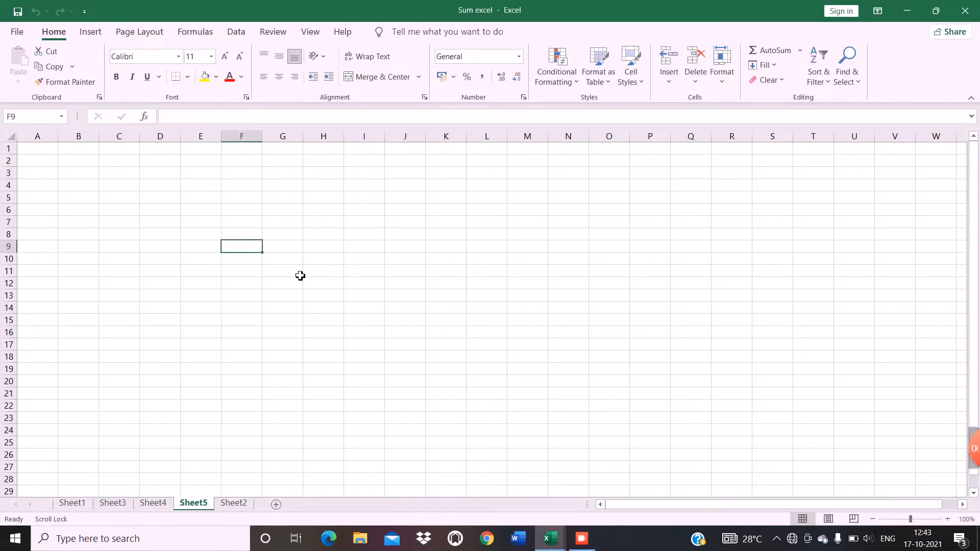
scroll(down, 3)
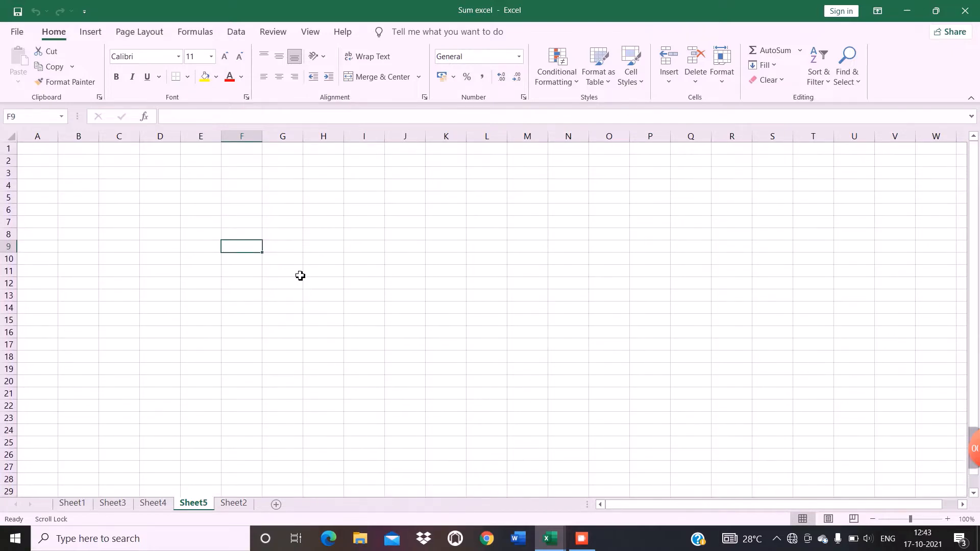
mouse_move(297, 274)
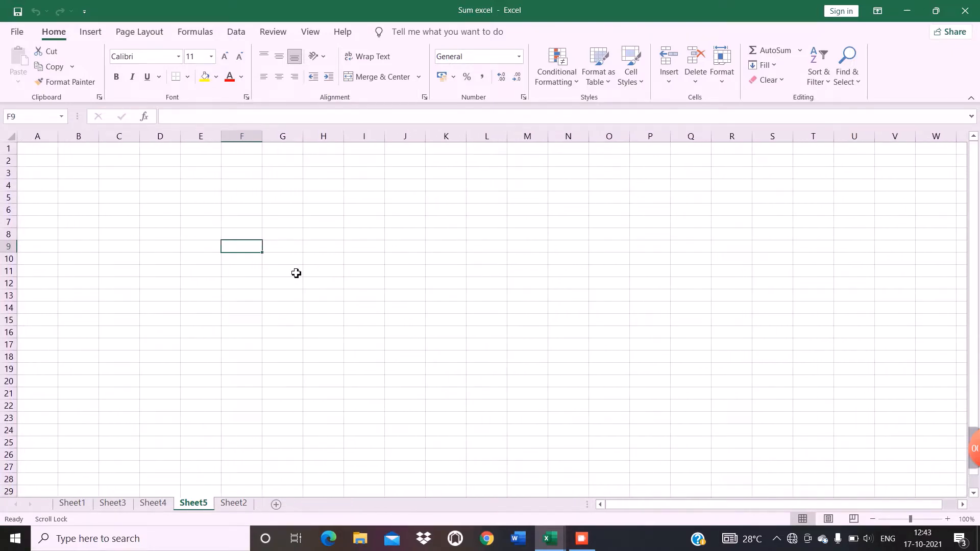
click(283, 258)
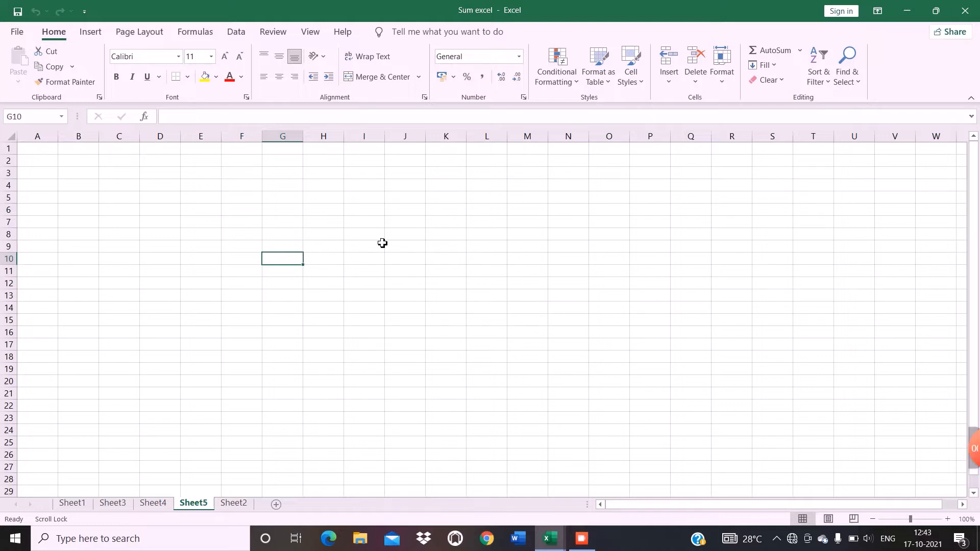
click(365, 234)
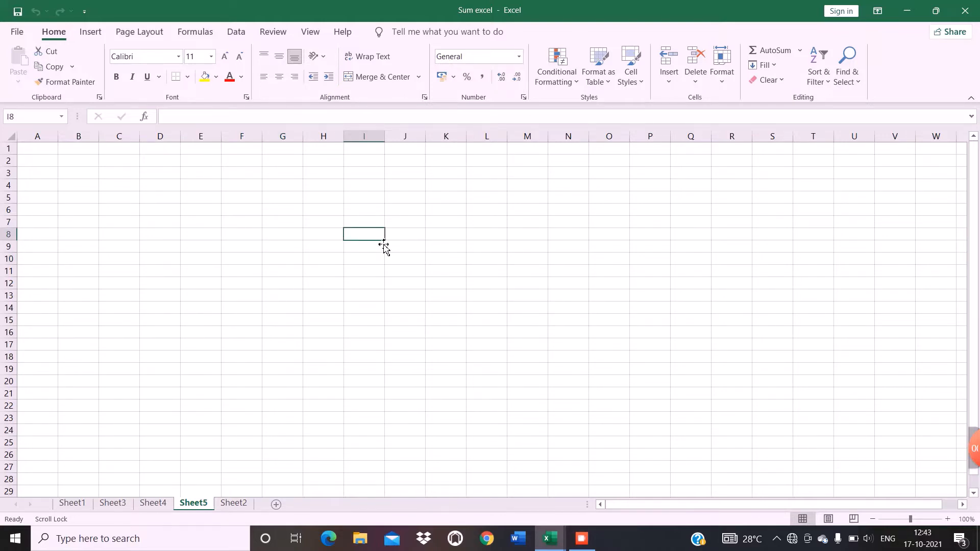
Launch the On-Screen Keyboard app from Windows search.
text(o)
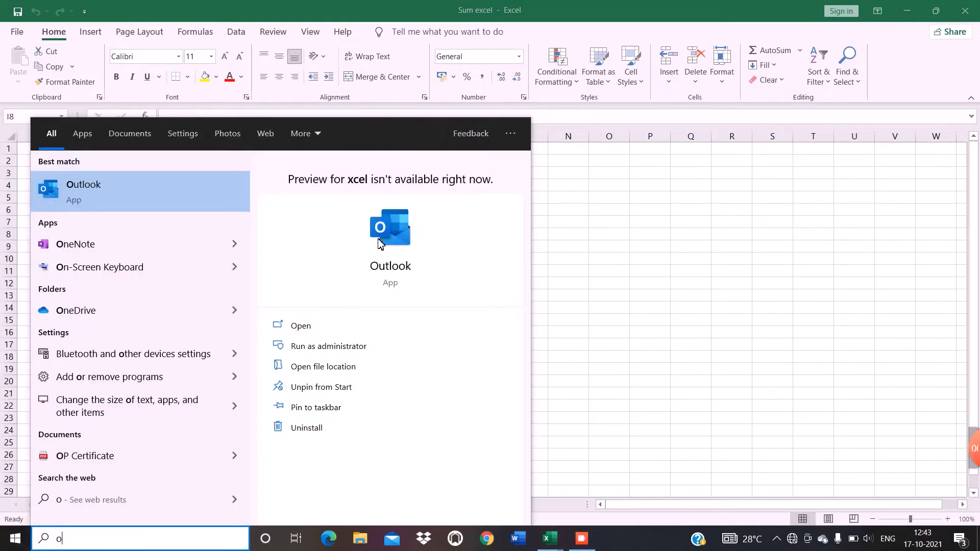
text(On-Screen Keyboard)
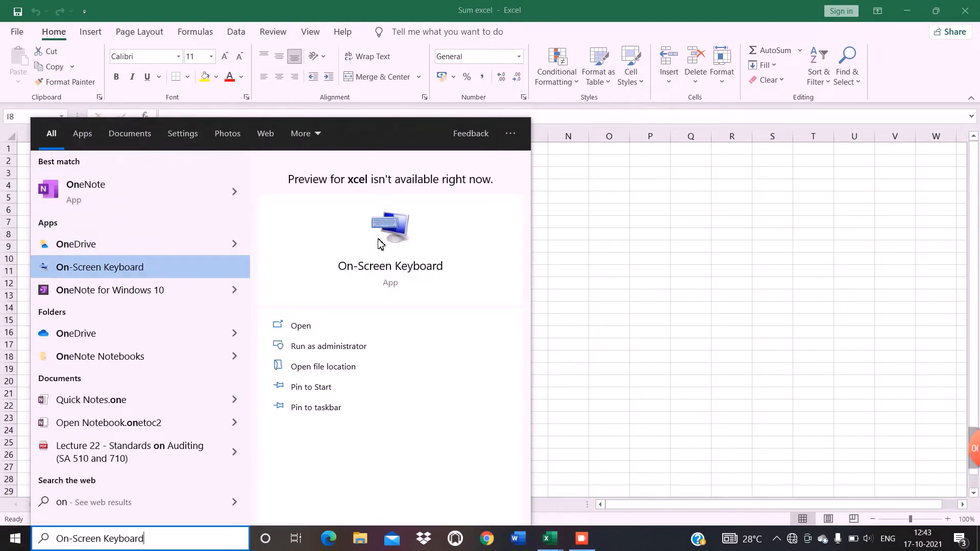
click(300, 326)
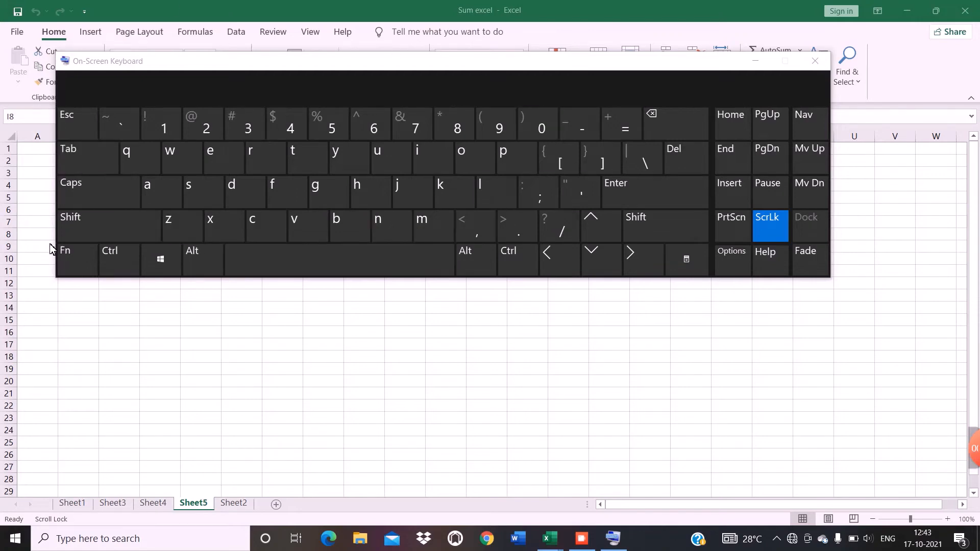
mouse_move(732, 331)
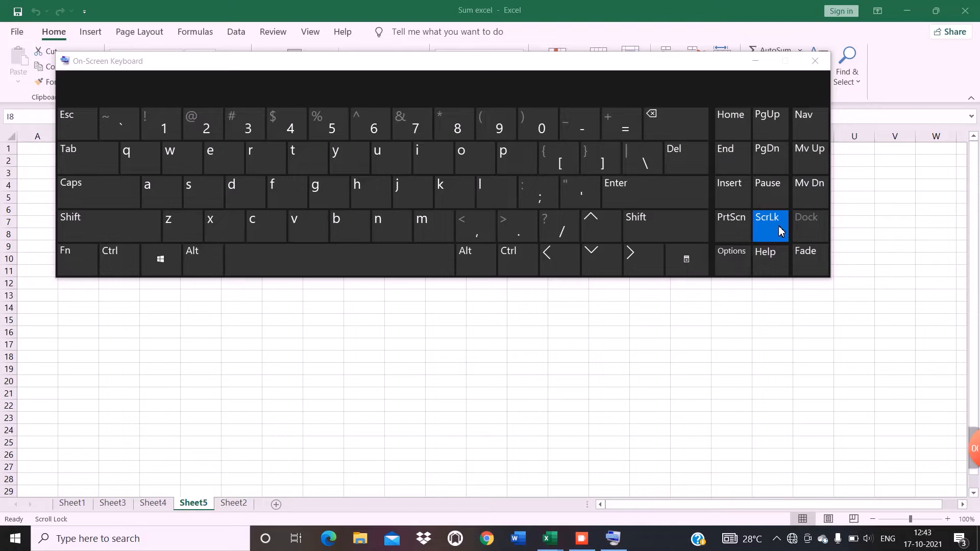
Turn Scroll Lock off with the ScrLk key and close the On-Screen Keyboard.
click(770, 225)
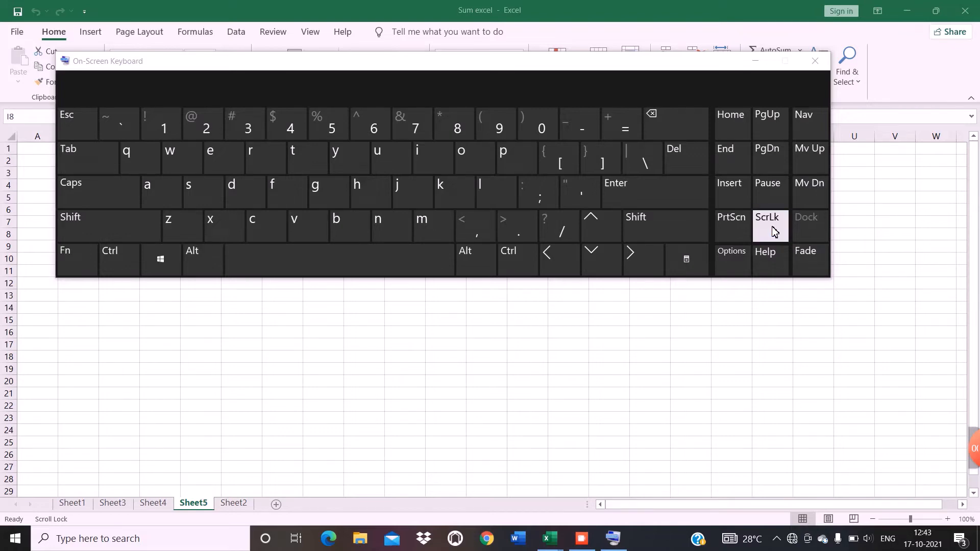
mouse_move(815, 61)
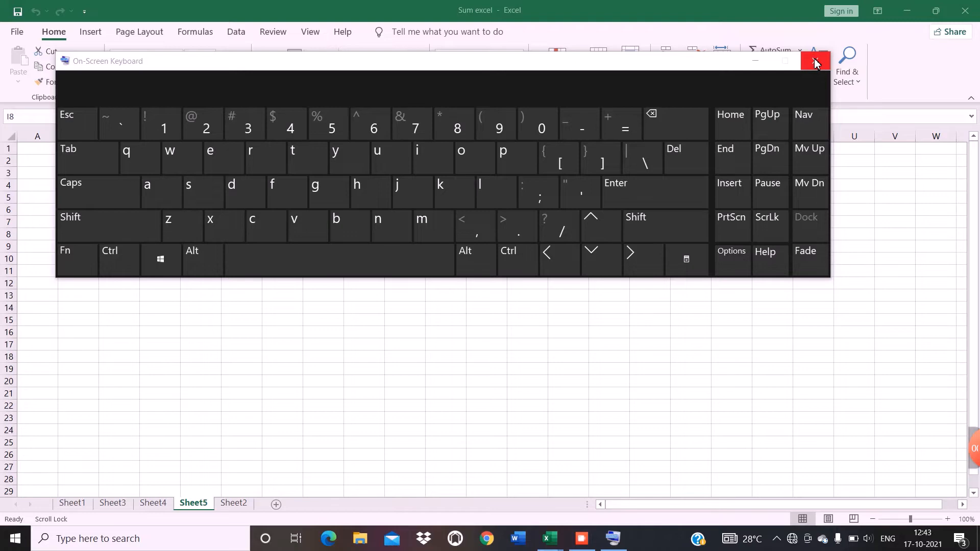
click(815, 60)
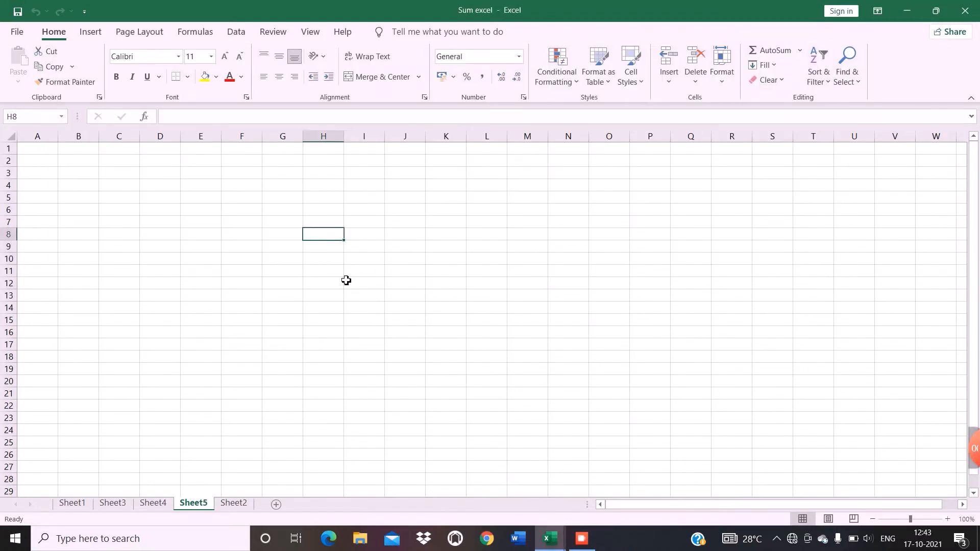
Turn Scroll Lock back on via the reopened On-Screen Keyboard, close it, and scroll the sheet.
click(404, 234)
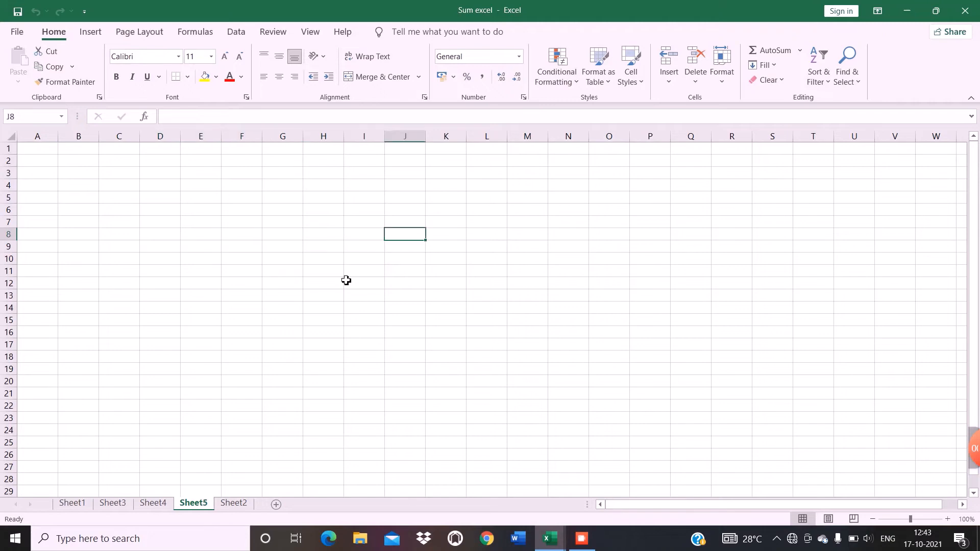
click(364, 234)
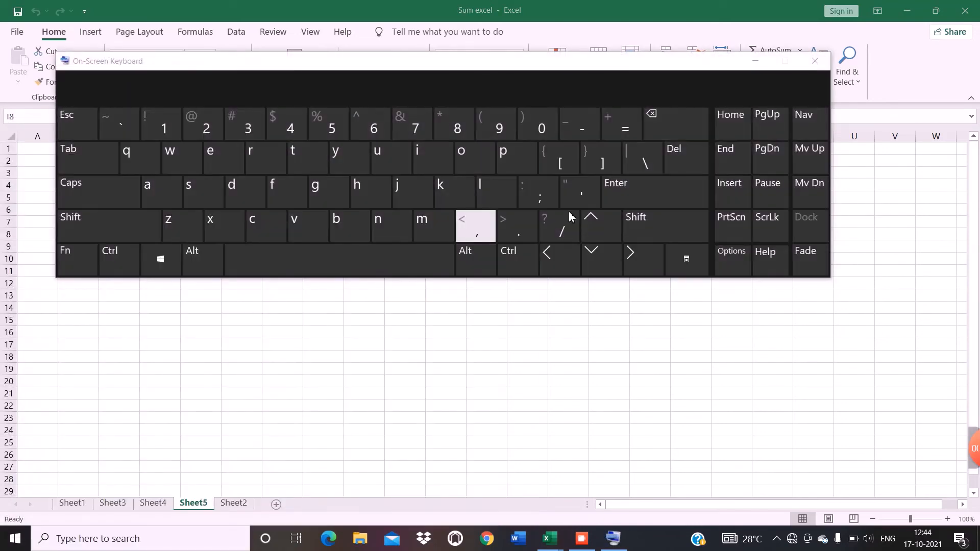
click(768, 225)
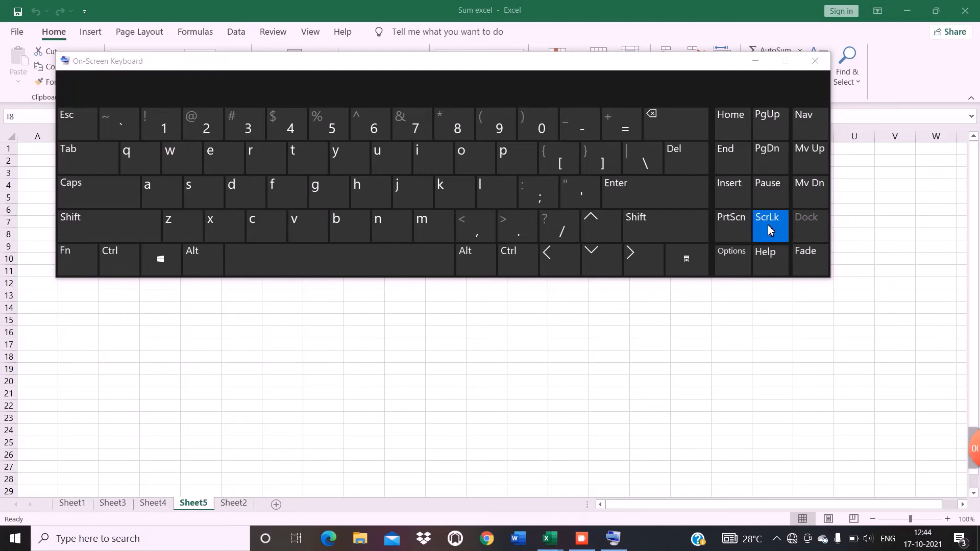
click(815, 60)
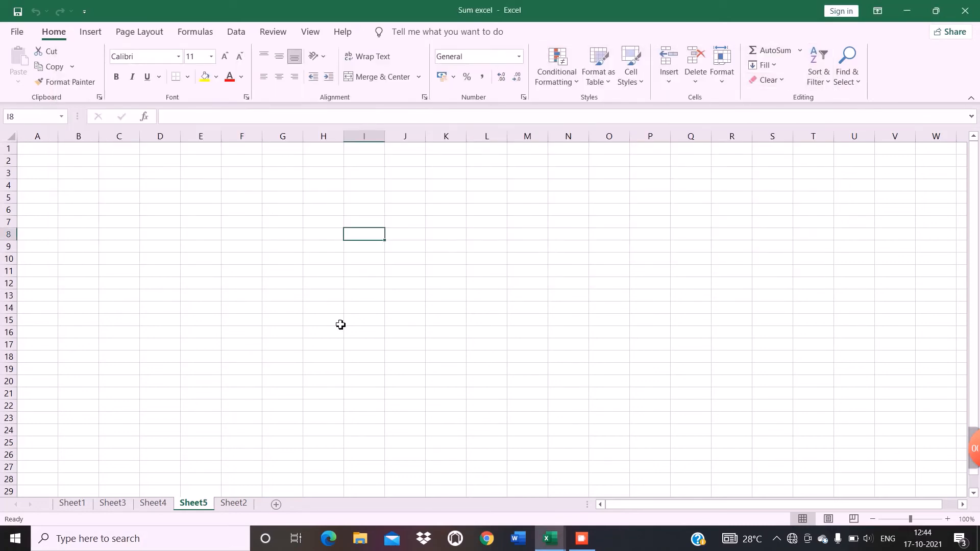
scroll(right, 3)
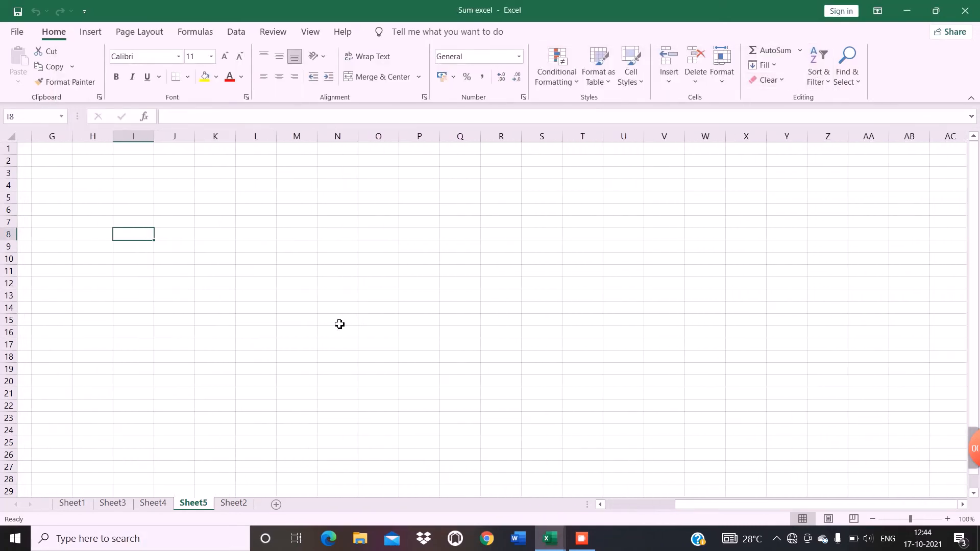